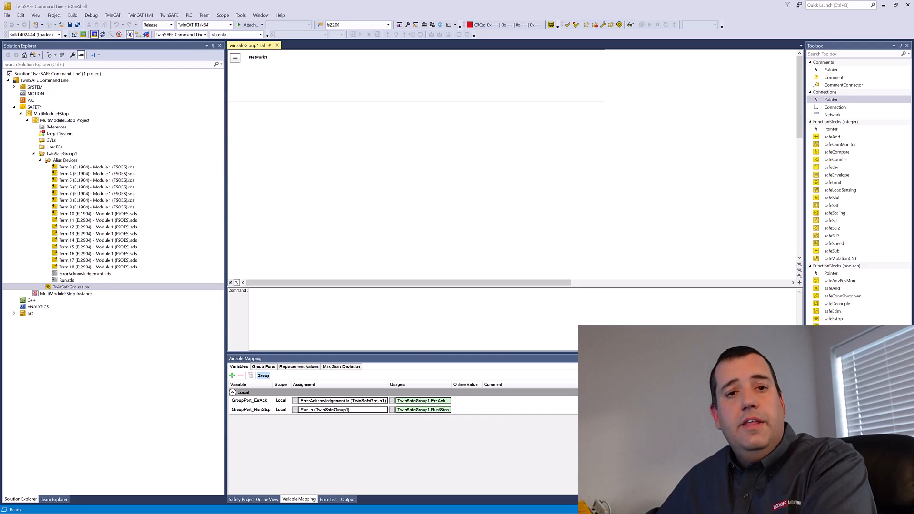
pyautogui.moveTo(213, 187)
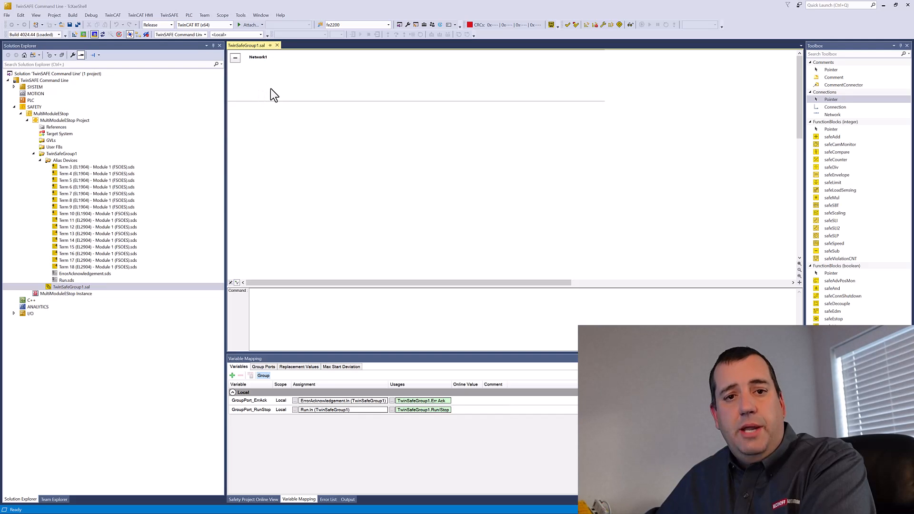
pyautogui.moveTo(367, 219)
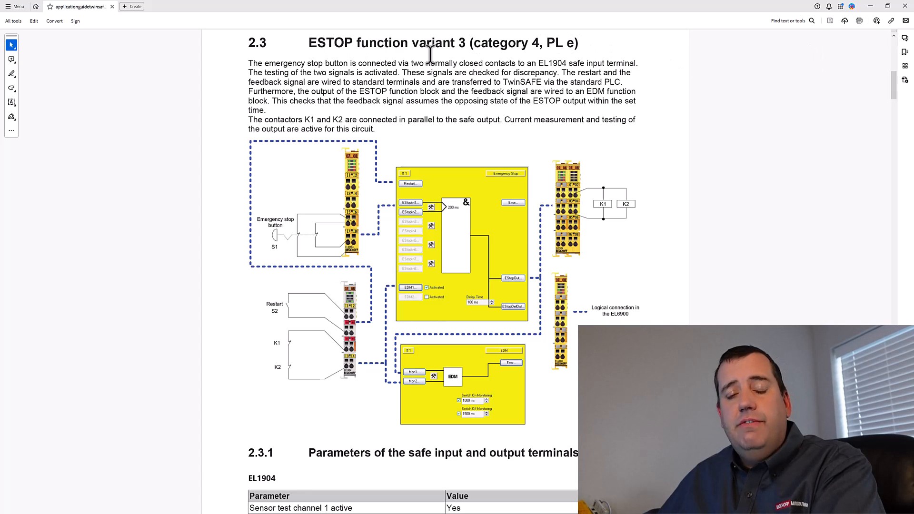
pyautogui.moveTo(843, 91)
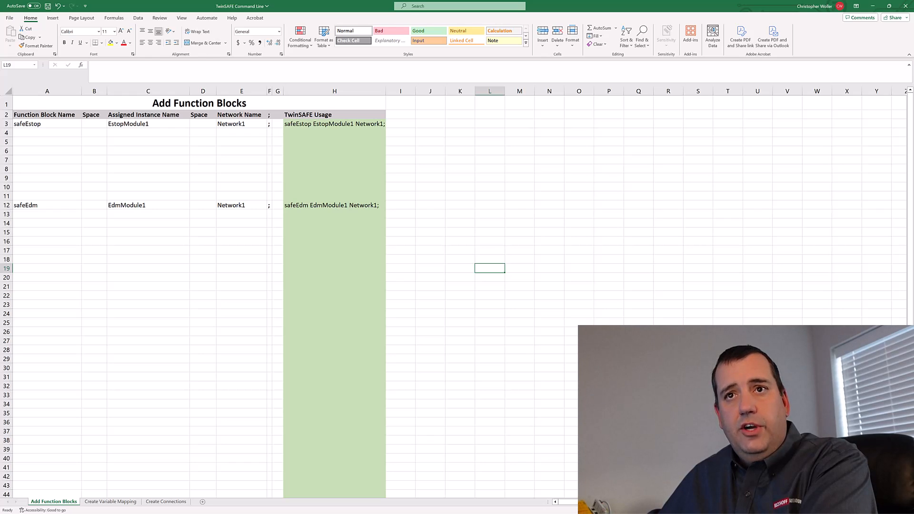
pyautogui.moveTo(686, 283)
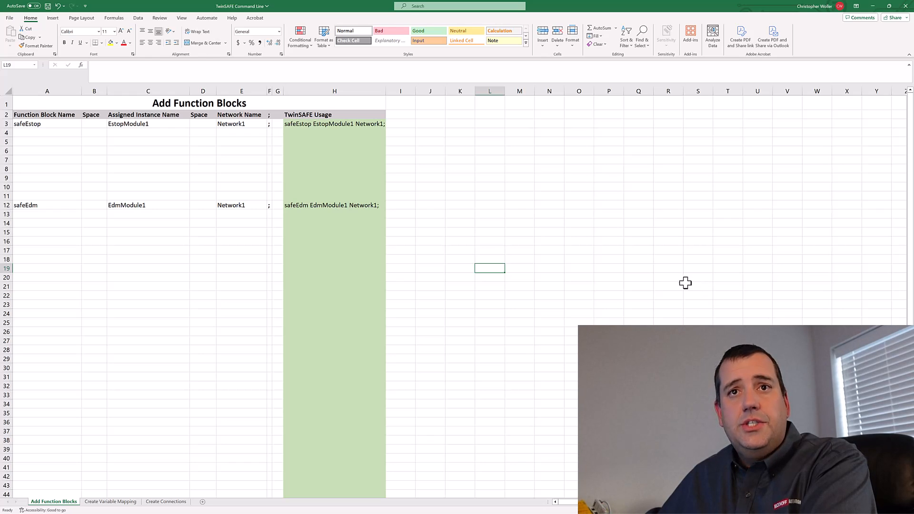
pyautogui.moveTo(25, 135)
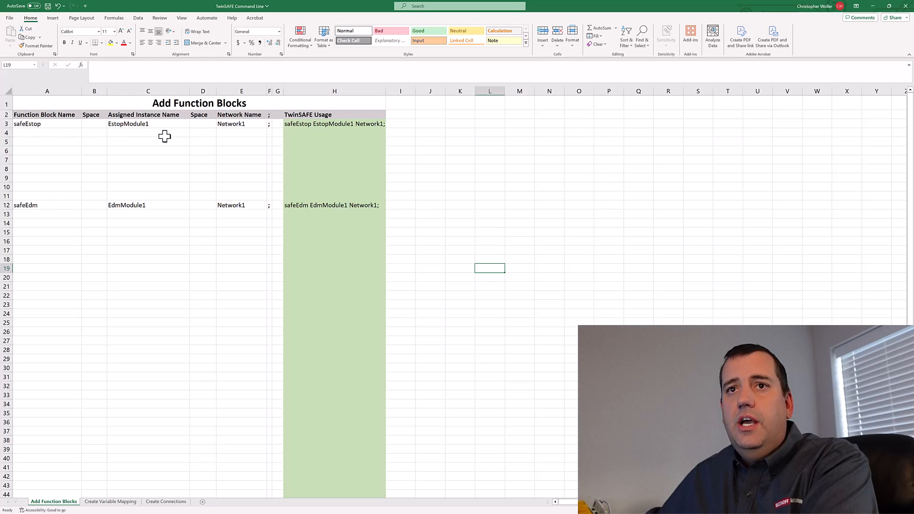
pyautogui.moveTo(213, 133)
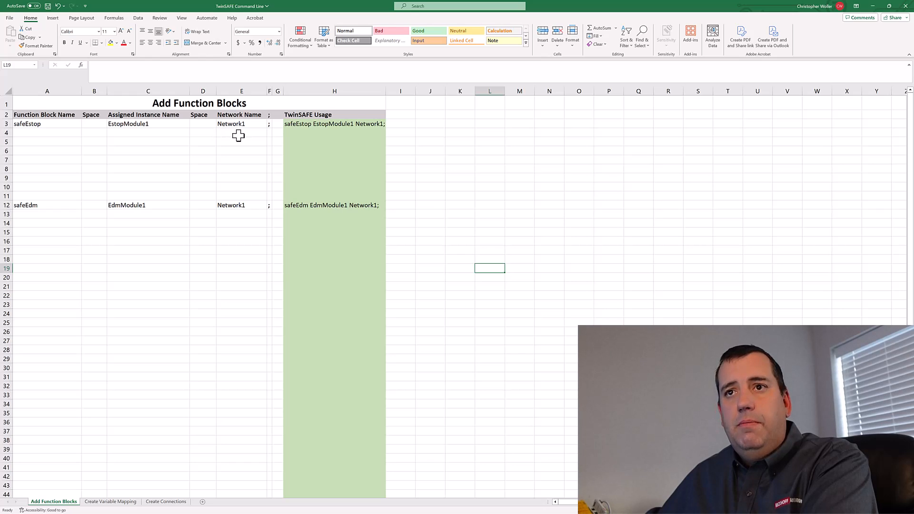
# - Fill the safeEstop and safeEdm command rows down to module 8 and copy the command lines
pyautogui.click(314, 124)
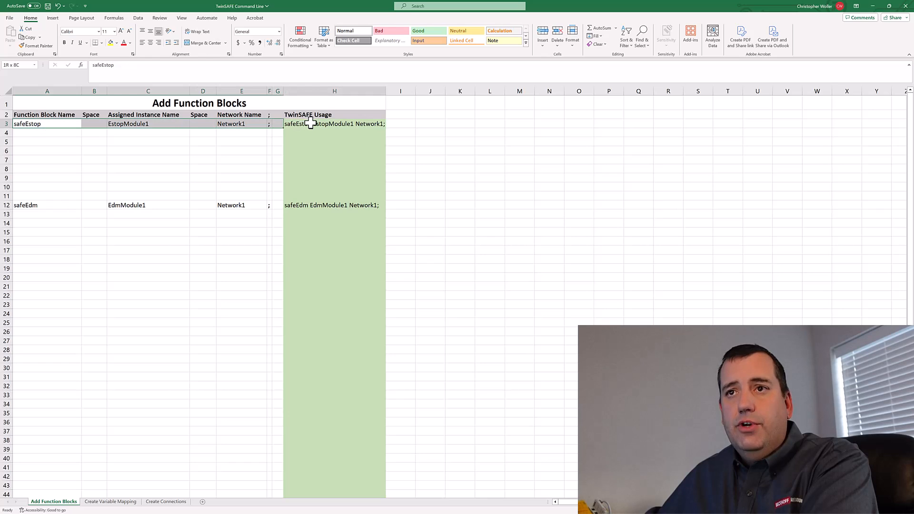
pyautogui.click(333, 124)
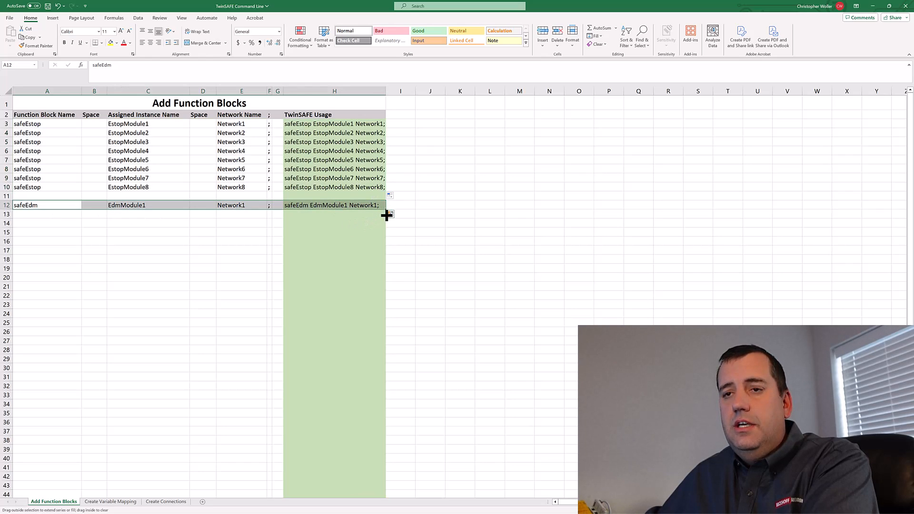
pyautogui.moveTo(388, 214); pyautogui.dragTo(382, 282)
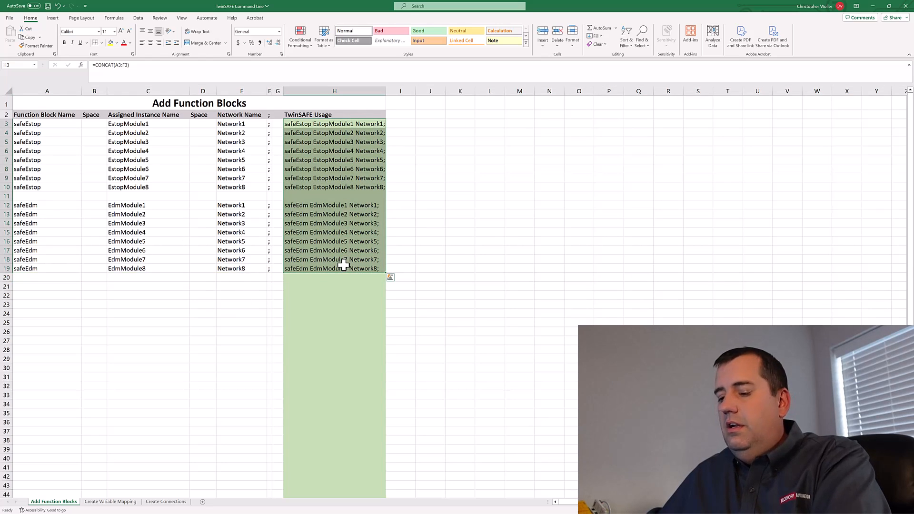
pyautogui.press('ctrl+c')
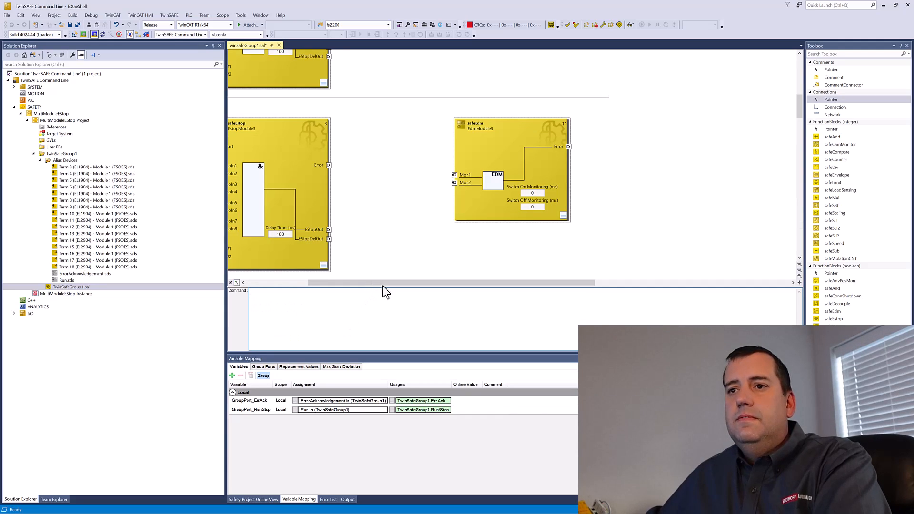
# - Scroll the TwinSAFE worksheet to check the Network1 and Network2 blocks
pyautogui.hscroll(3)
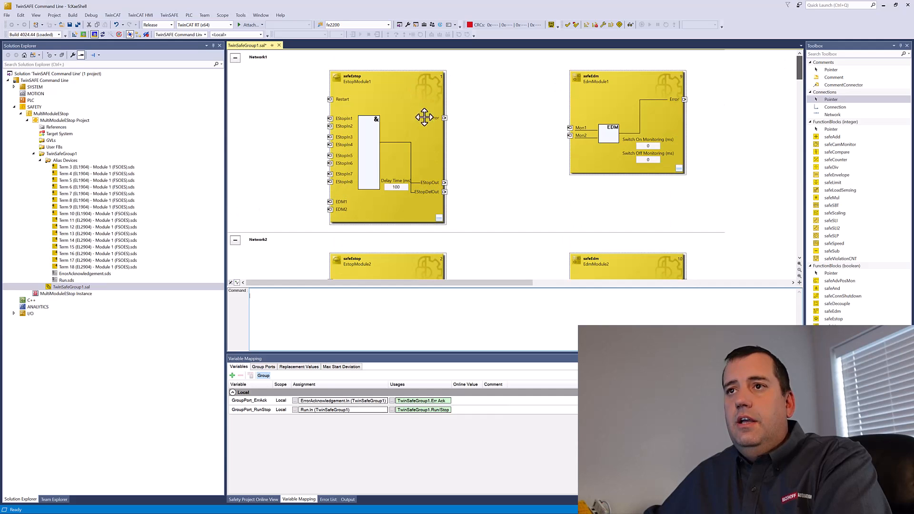
pyautogui.moveTo(428, 133)
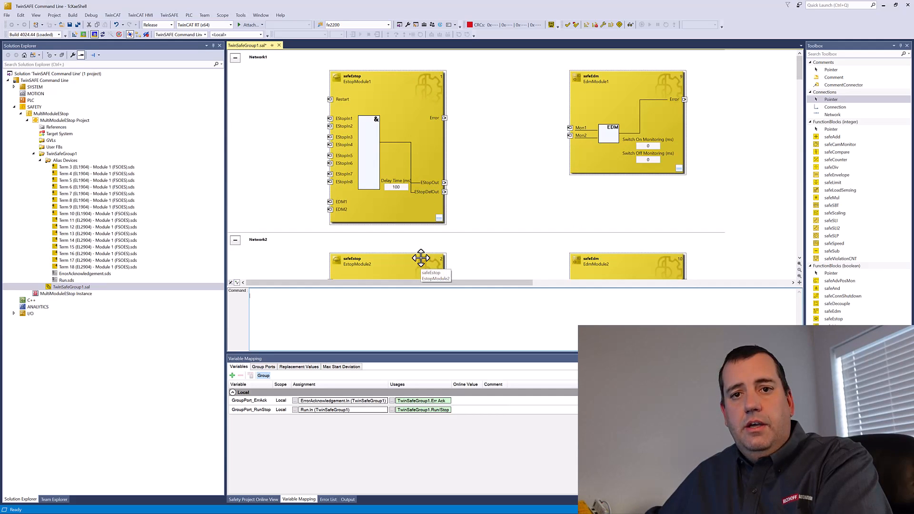
pyautogui.moveTo(415, 94)
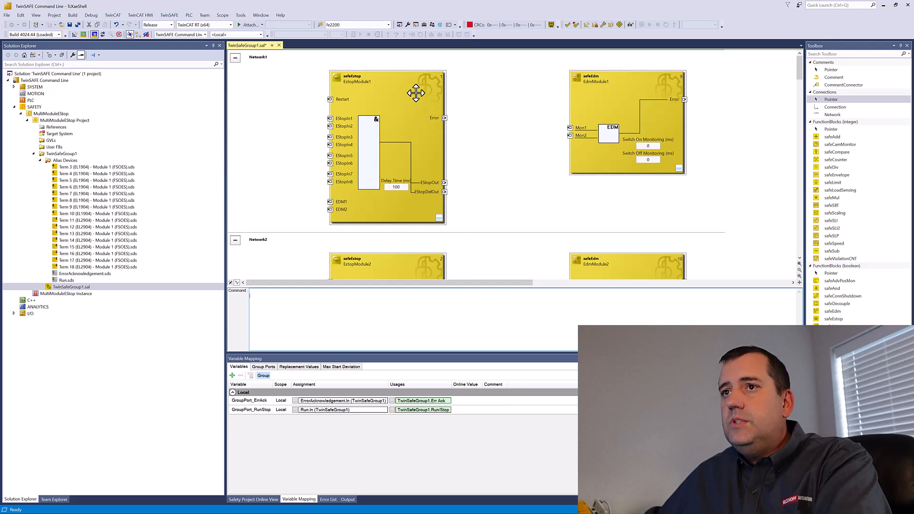
pyautogui.moveTo(432, 280)
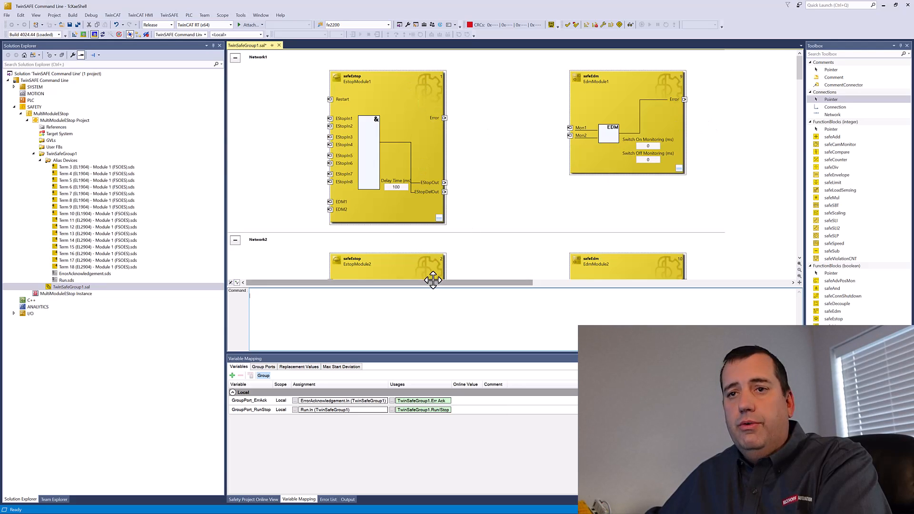
pyautogui.moveTo(669, 200)
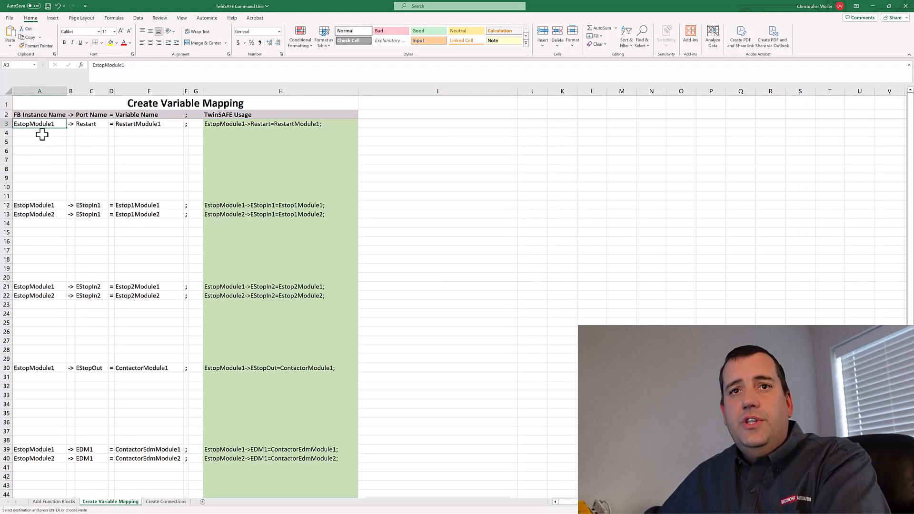
pyautogui.moveTo(301, 125)
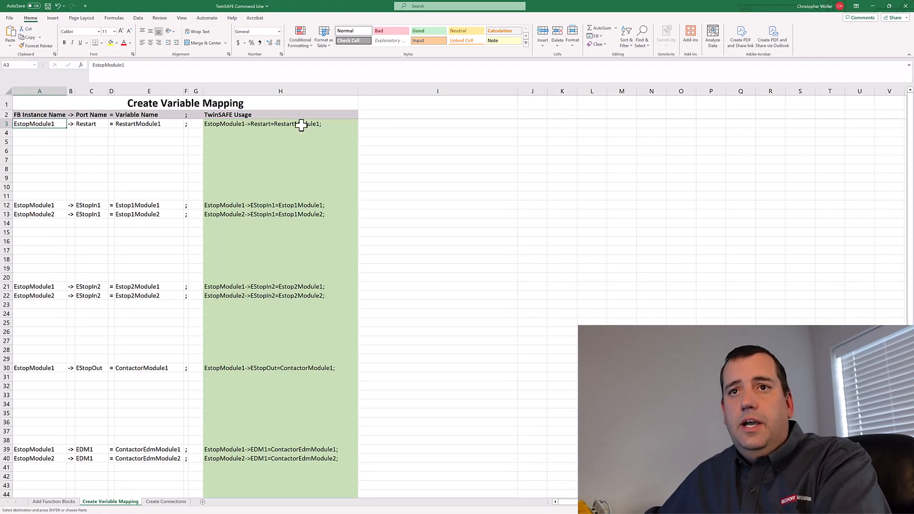
pyautogui.moveTo(31, 143)
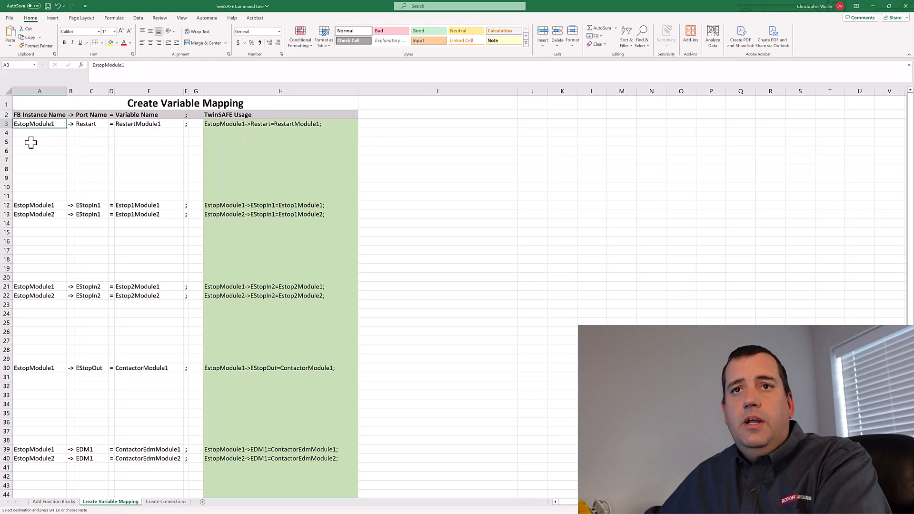
pyautogui.moveTo(172, 181)
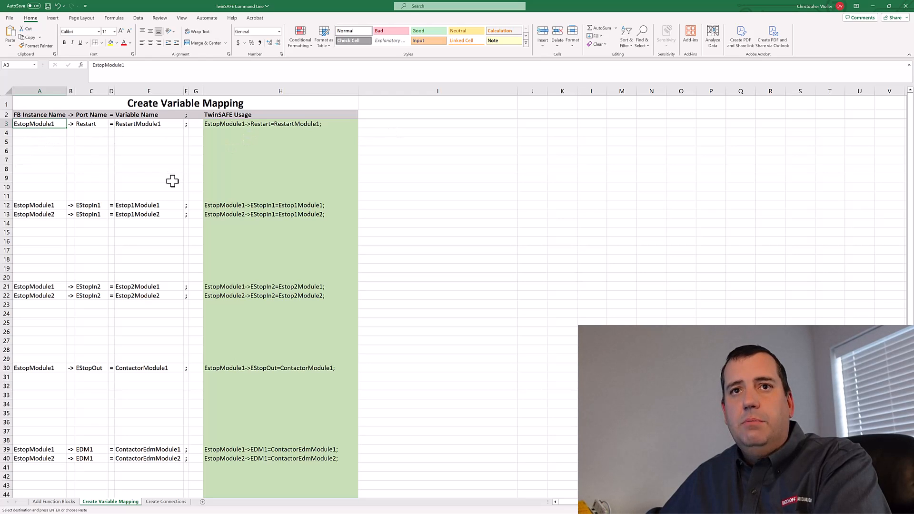
pyautogui.moveTo(53, 145)
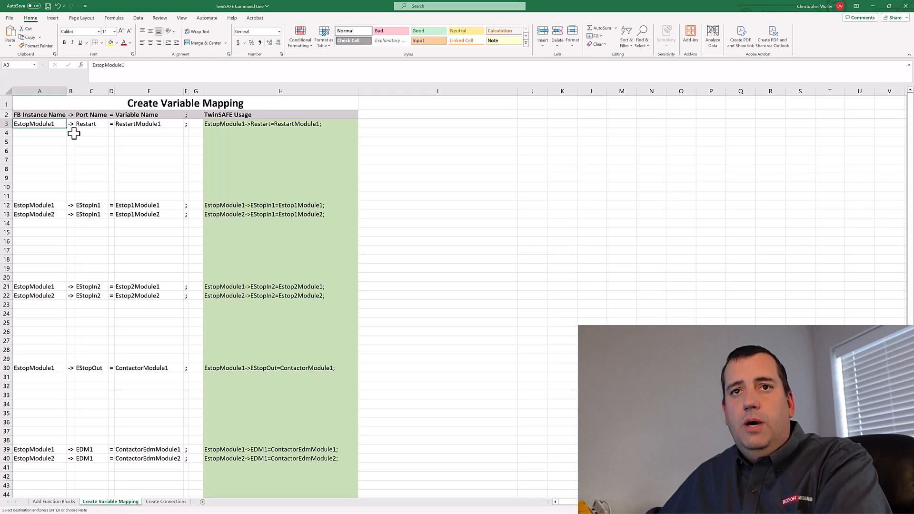
pyautogui.moveTo(143, 135)
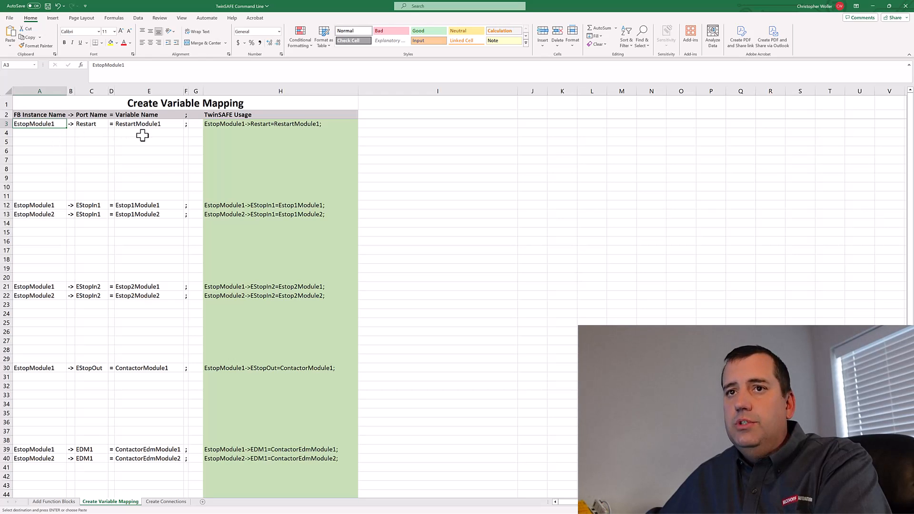
pyautogui.moveTo(121, 124)
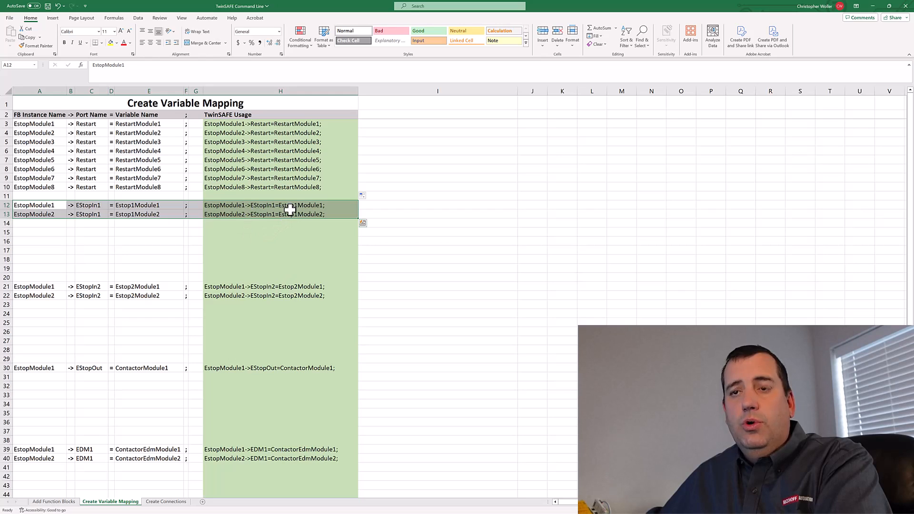
pyautogui.moveTo(288, 211)
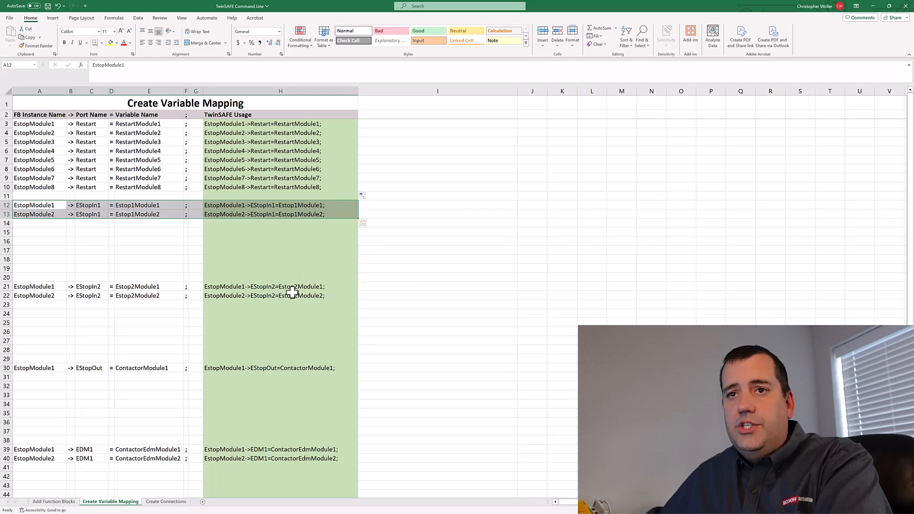
pyautogui.moveTo(356, 219)
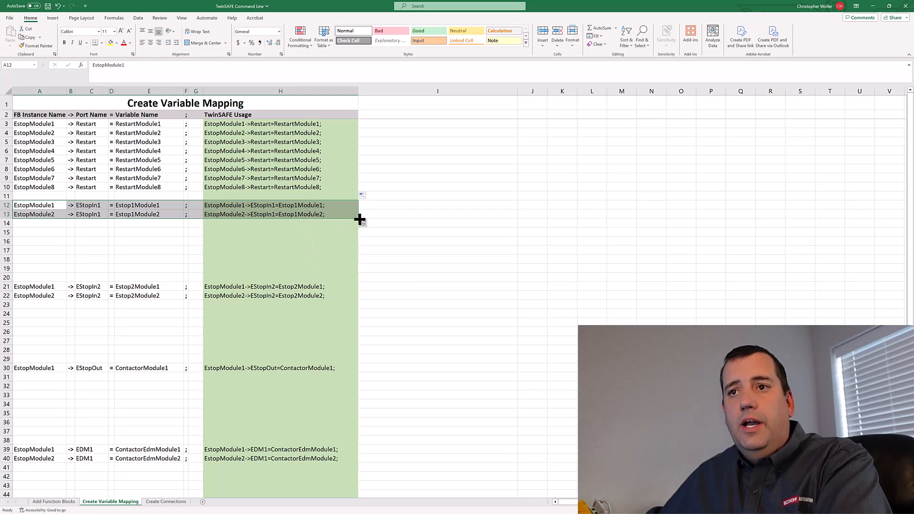
# - Fill the EStopIn1, EStopIn2 and EStopOut mappings down to EstopModule8
pyautogui.moveTo(362, 220); pyautogui.dragTo(362, 273)
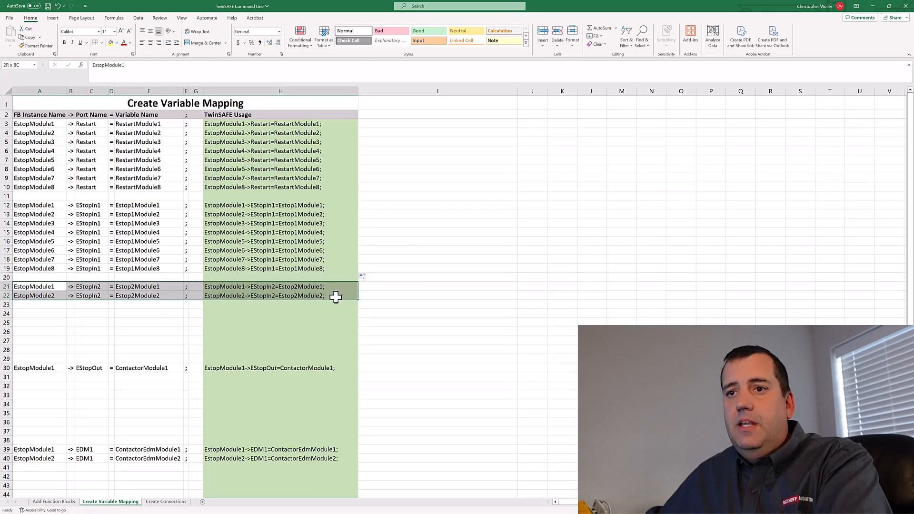
pyautogui.moveTo(335, 297); pyautogui.dragTo(352, 354)
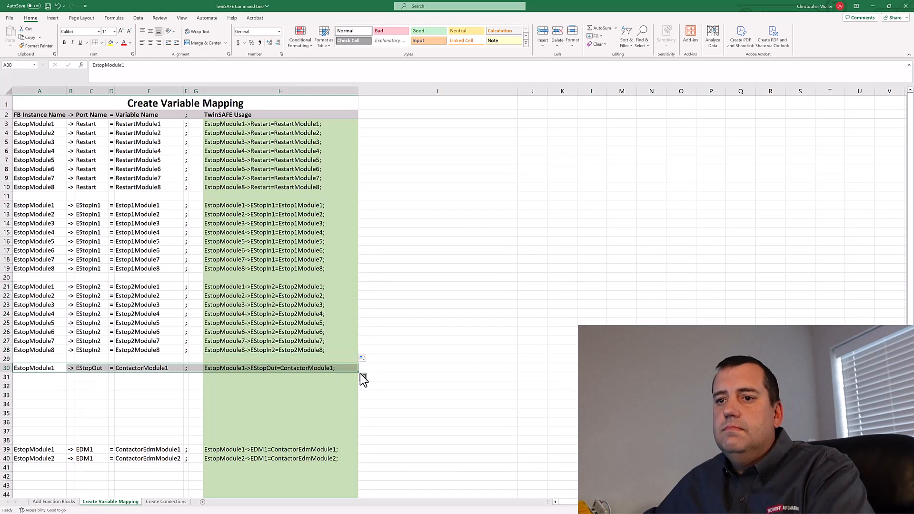
pyautogui.moveTo(335, 367); pyautogui.dragTo(354, 436)
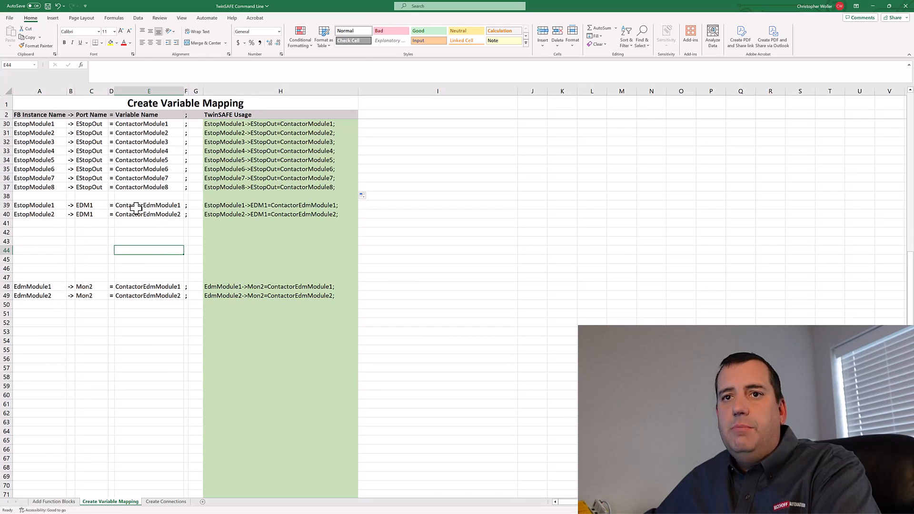
# - Check the EdmModule1 Mon2 variable name and extend the EDM1 mappings to further modules
pyautogui.click(147, 205)
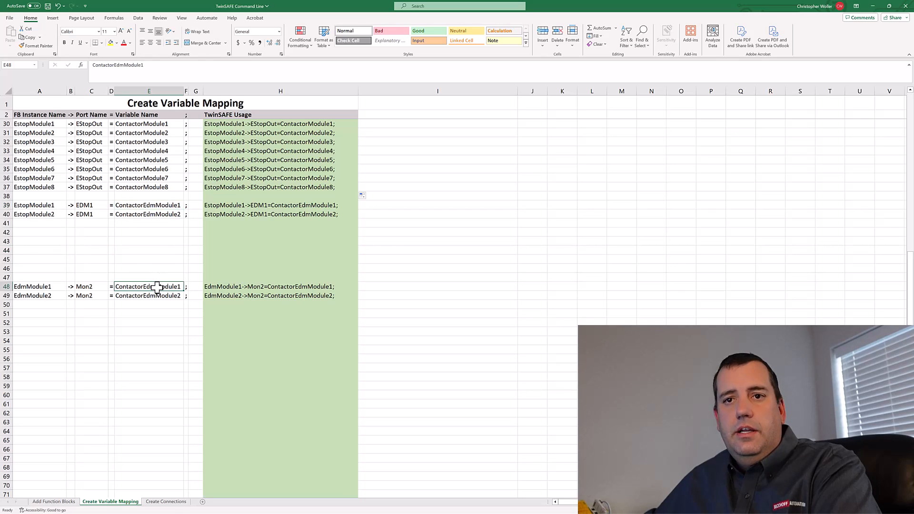
pyautogui.moveTo(55, 214)
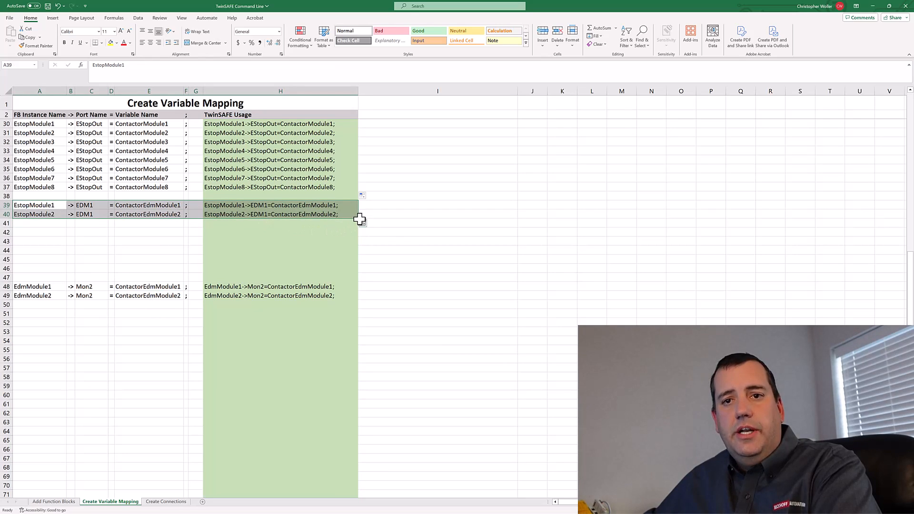
pyautogui.moveTo(359, 219); pyautogui.dragTo(359, 272)
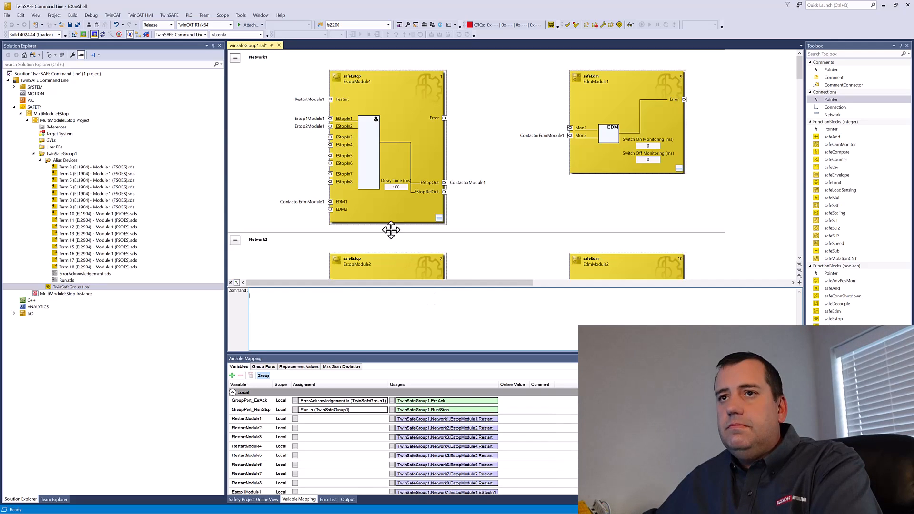
pyautogui.moveTo(527, 93)
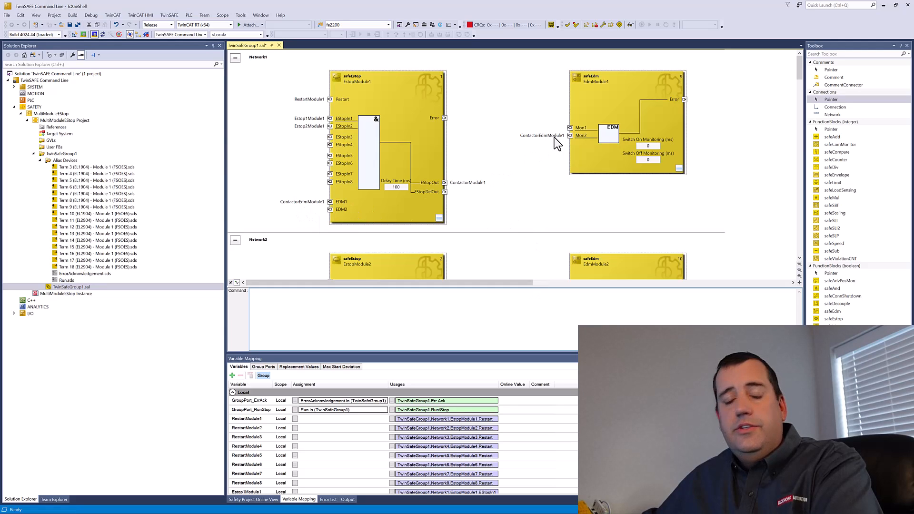
pyautogui.moveTo(570, 137)
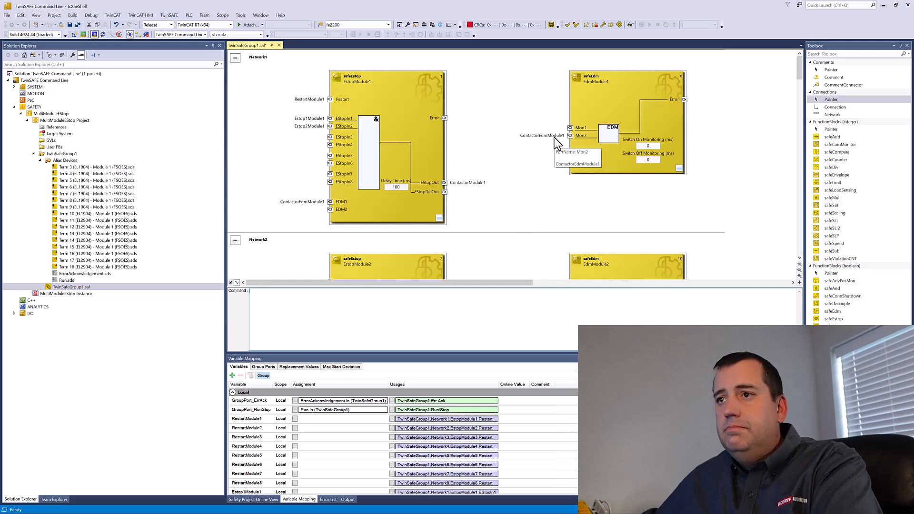
pyautogui.moveTo(520, 169)
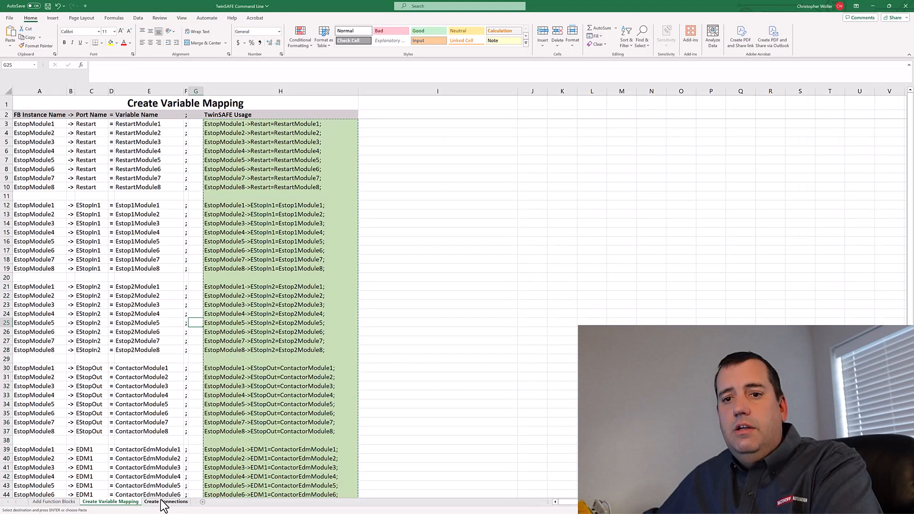
# - On the Create Connections sheet, fill the EStopOut-to-Mon1 commands down to EstopModule8
pyautogui.click(166, 500)
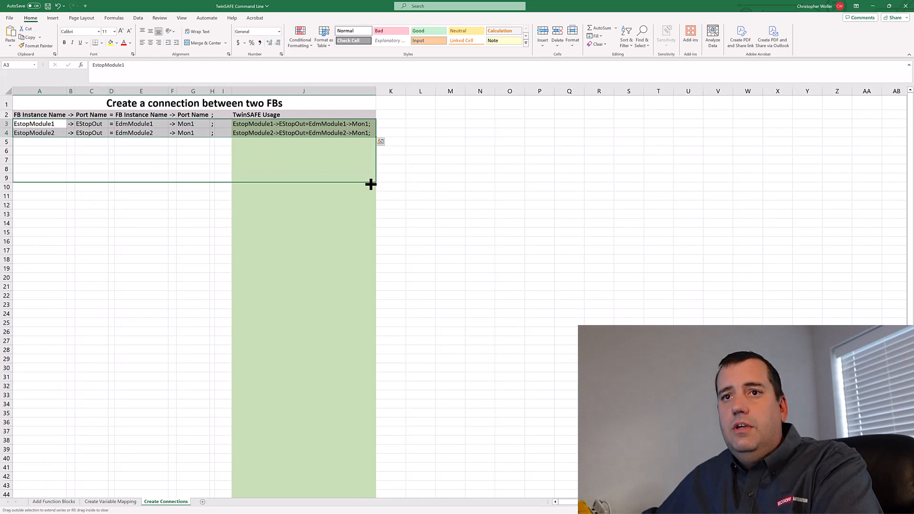
pyautogui.moveTo(371, 185); pyautogui.dragTo(377, 178)
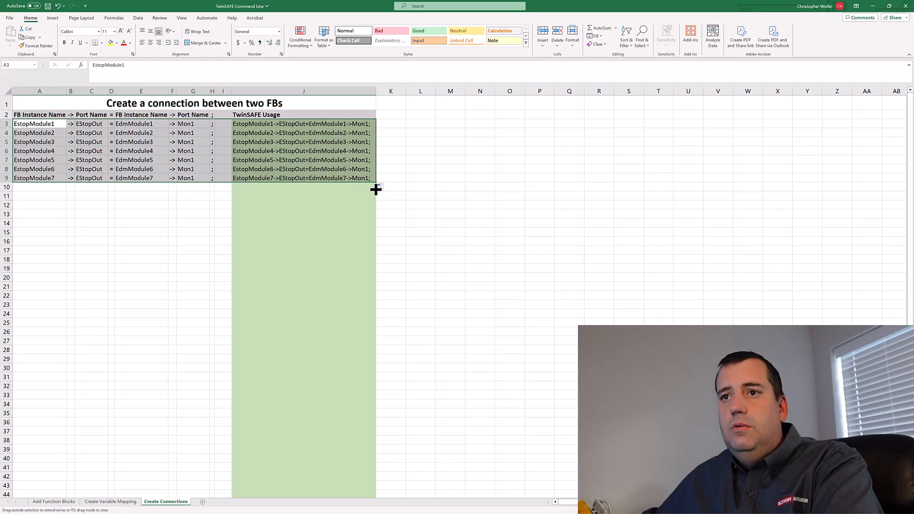
pyautogui.moveTo(375, 184); pyautogui.dragTo(376, 191)
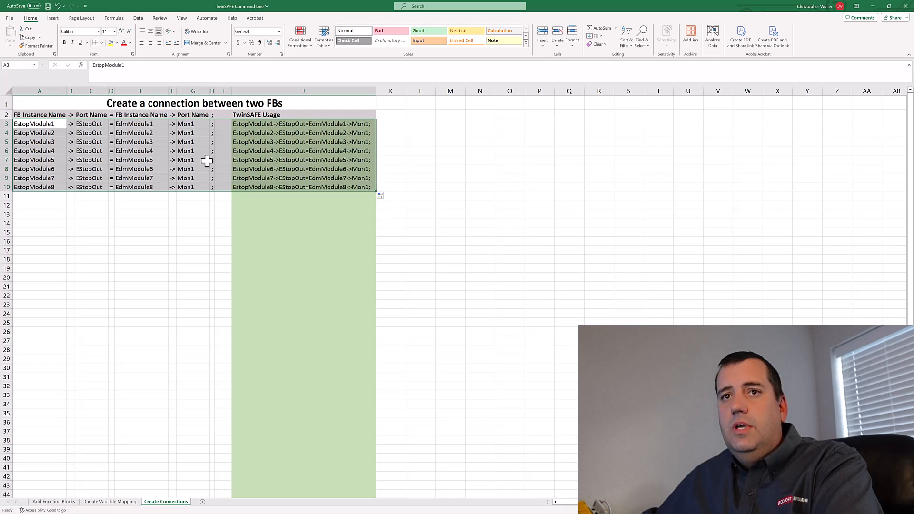
pyautogui.click(140, 160)
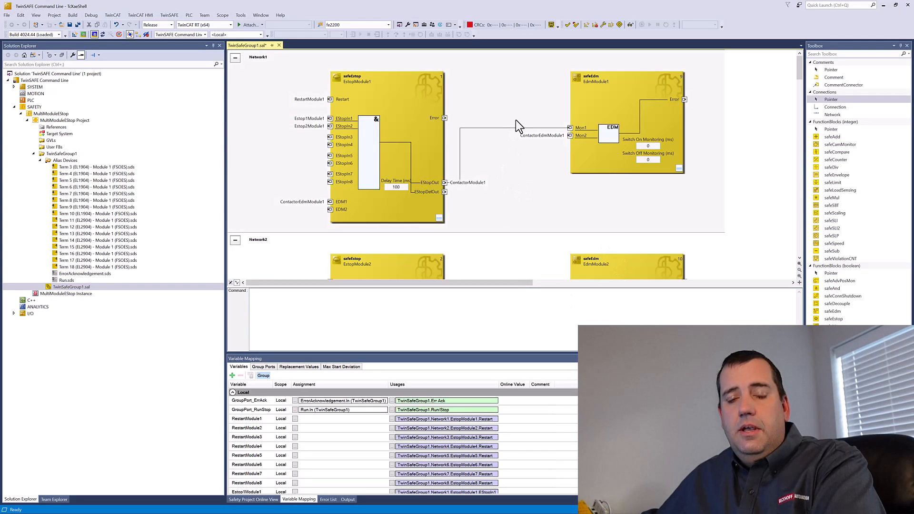
pyautogui.moveTo(512, 132)
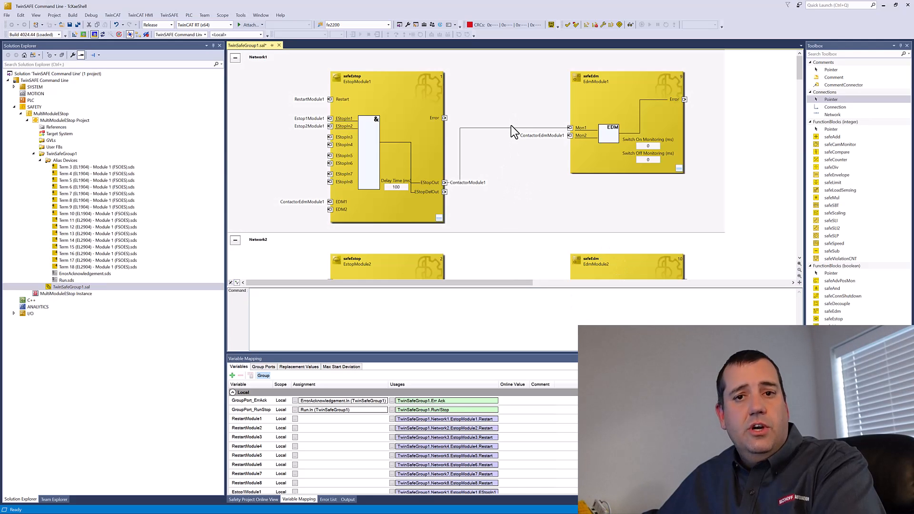
pyautogui.moveTo(464, 324)
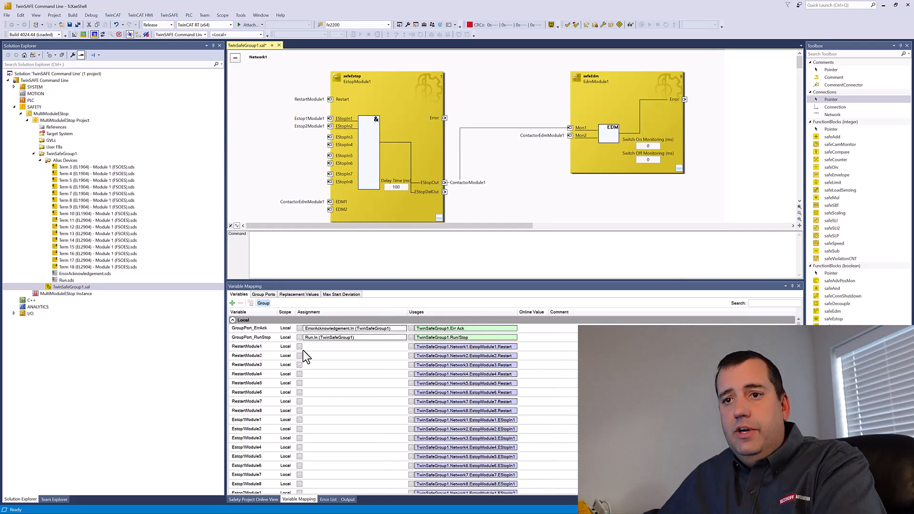
pyautogui.click(299, 346)
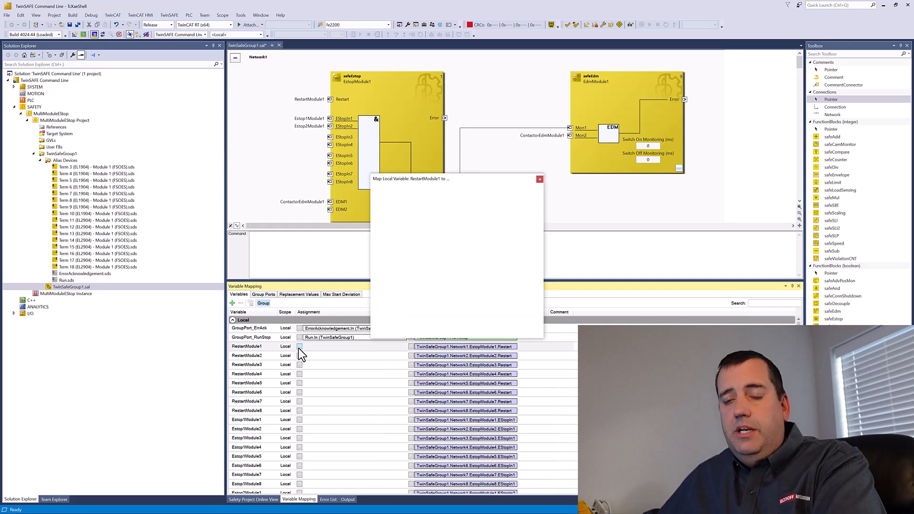
pyautogui.click(299, 346)
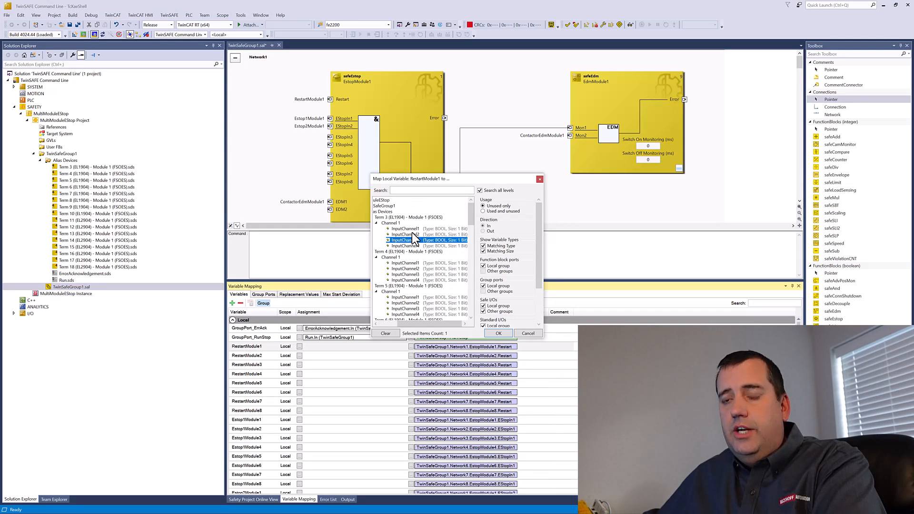
pyautogui.click(499, 334)
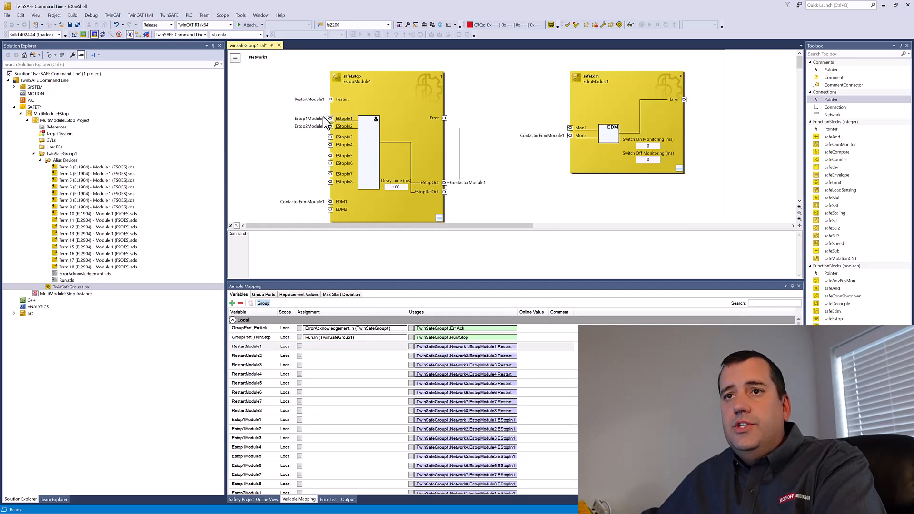
pyautogui.moveTo(333, 128)
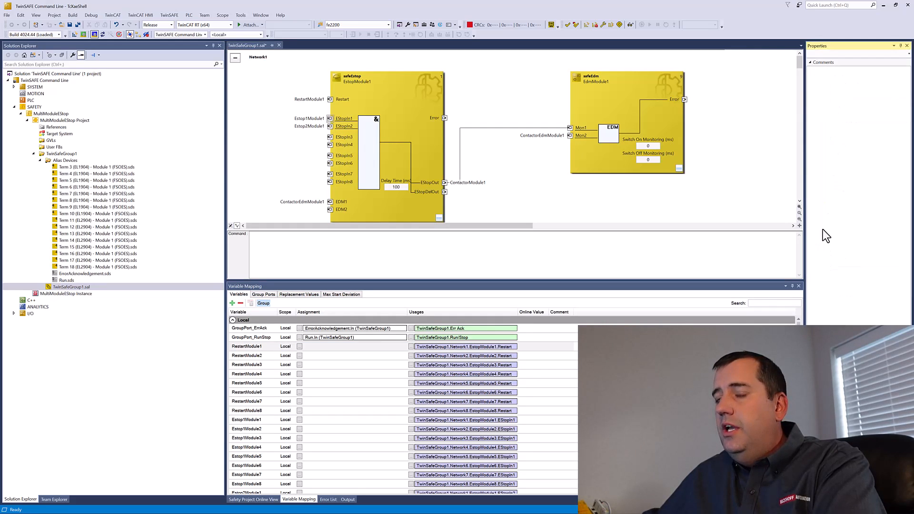
# - Set EStopIn1's Channel Interface to Two-Channel, then scroll through the lower networks
pyautogui.click(344, 118)
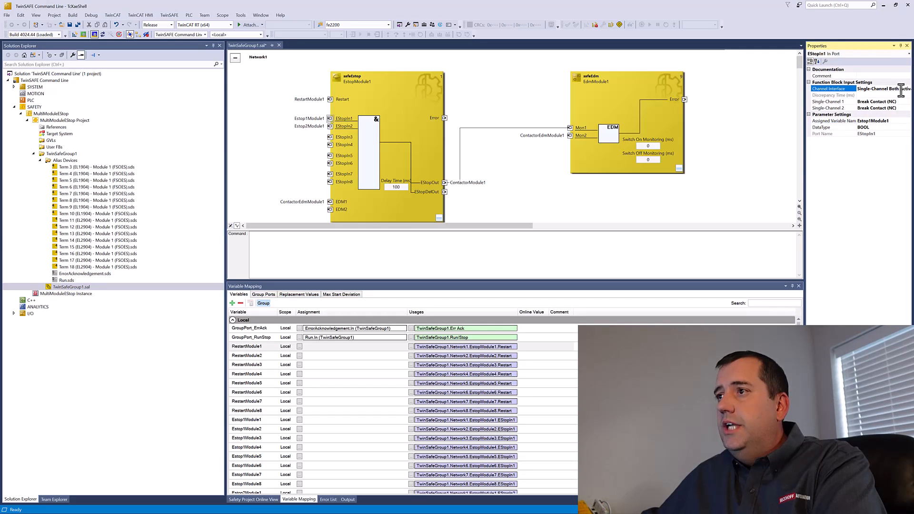
pyautogui.click(909, 89)
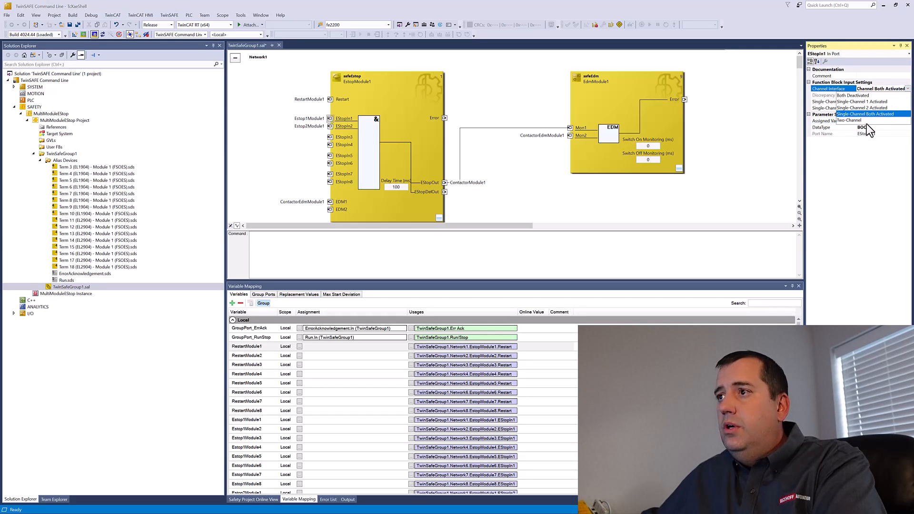
pyautogui.click(847, 120)
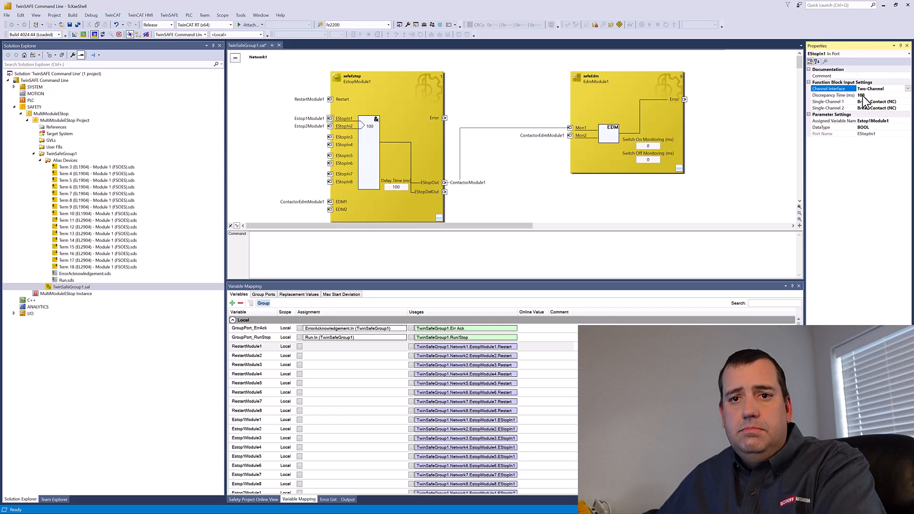
pyautogui.scroll(-3)
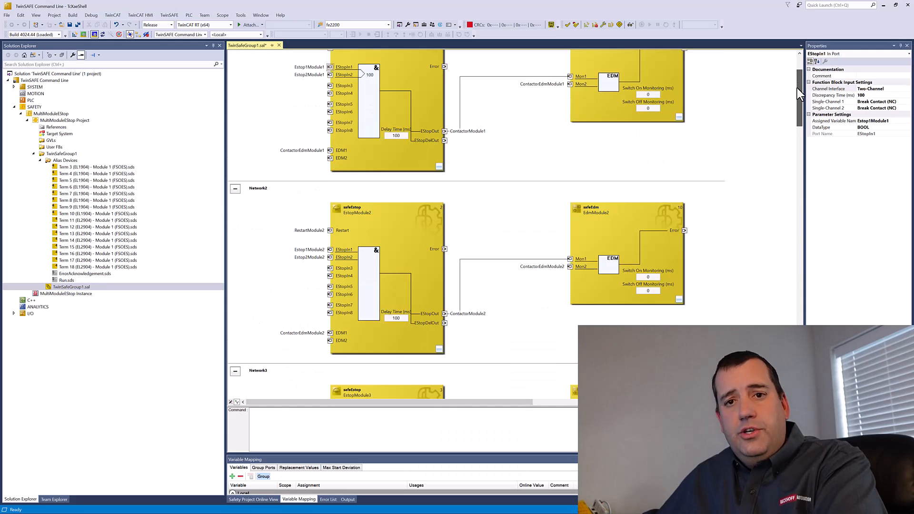
pyautogui.scroll(-3)
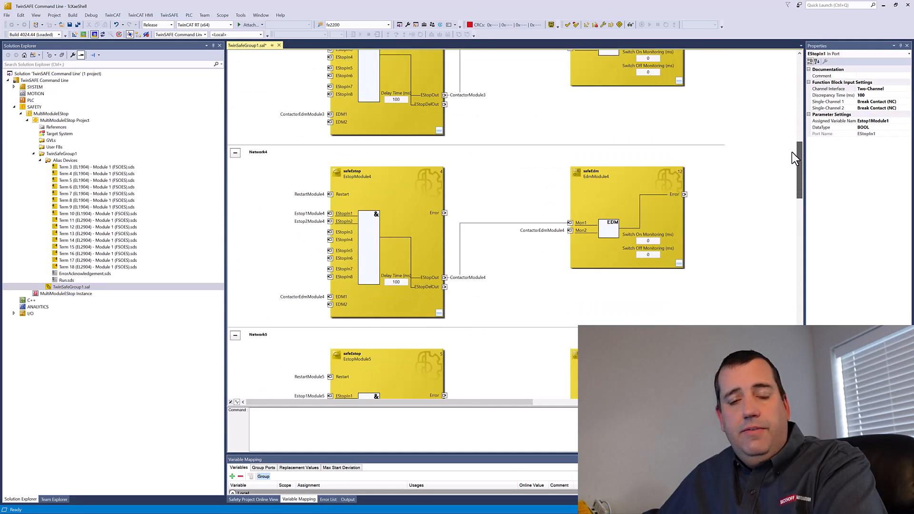
pyautogui.scroll(-3)
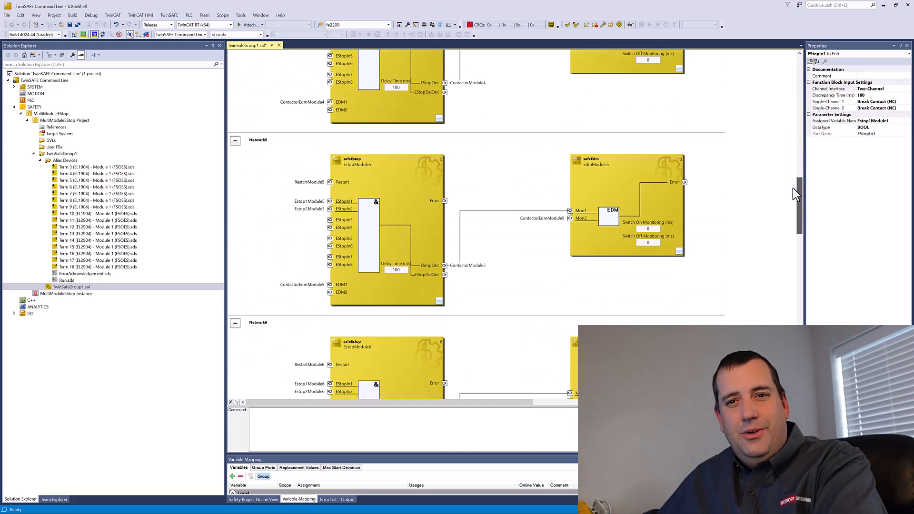